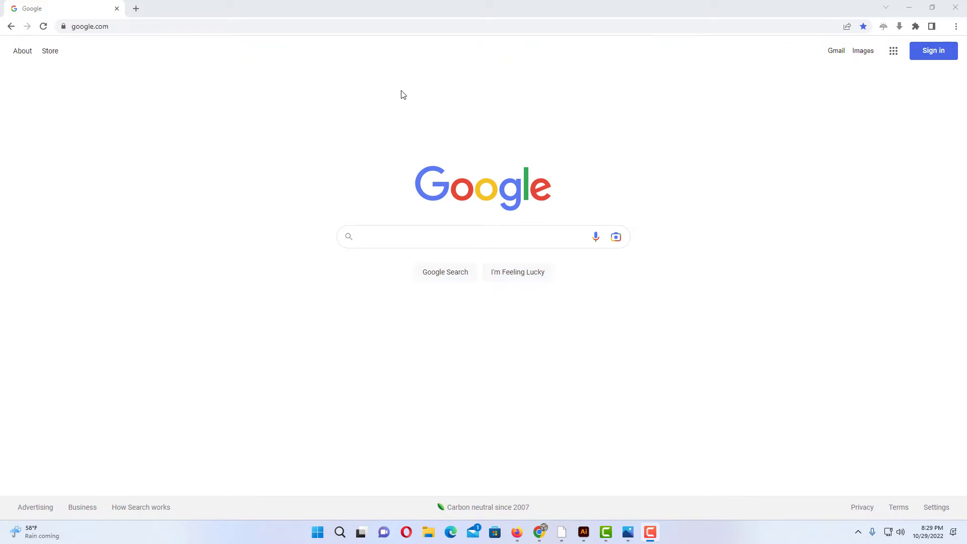
mouse_move(829, 120)
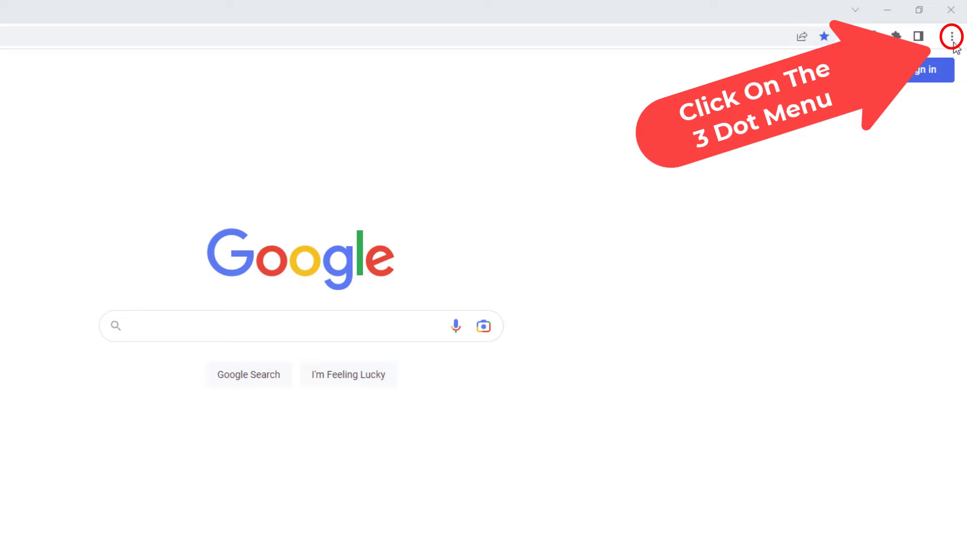
Show the bookmarks bar with Google, Amazon, YouTube and Yahoo via the 3-dot menu's Bookmarks submenu.
click(952, 37)
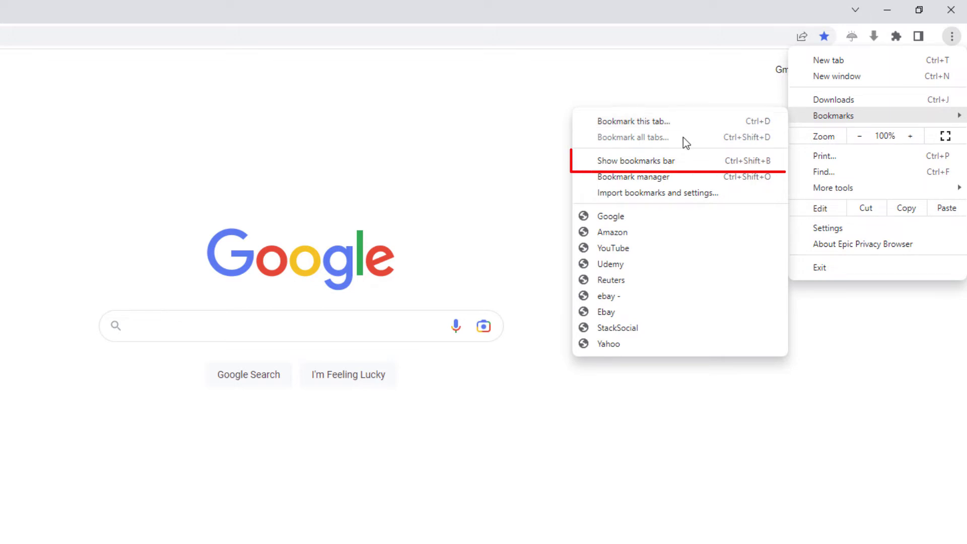
mouse_move(686, 163)
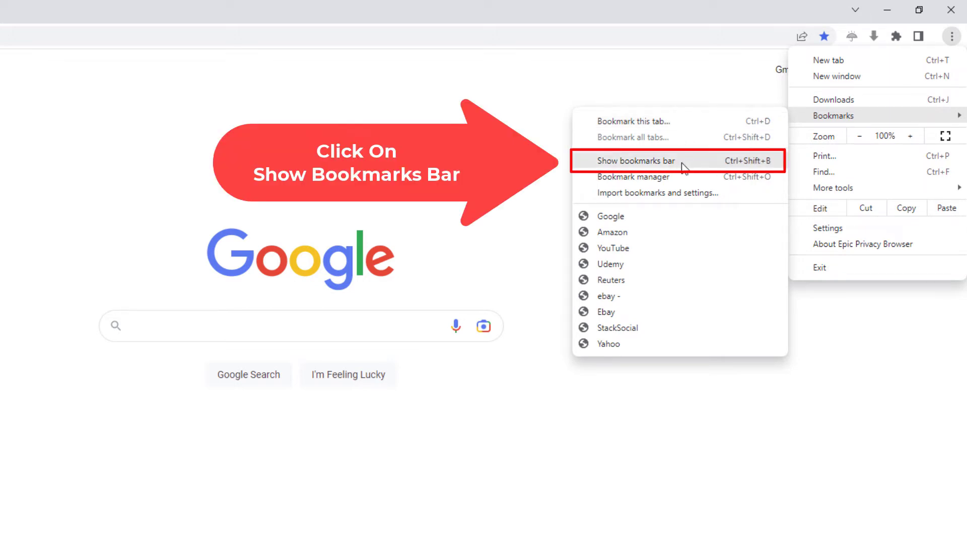
click(636, 161)
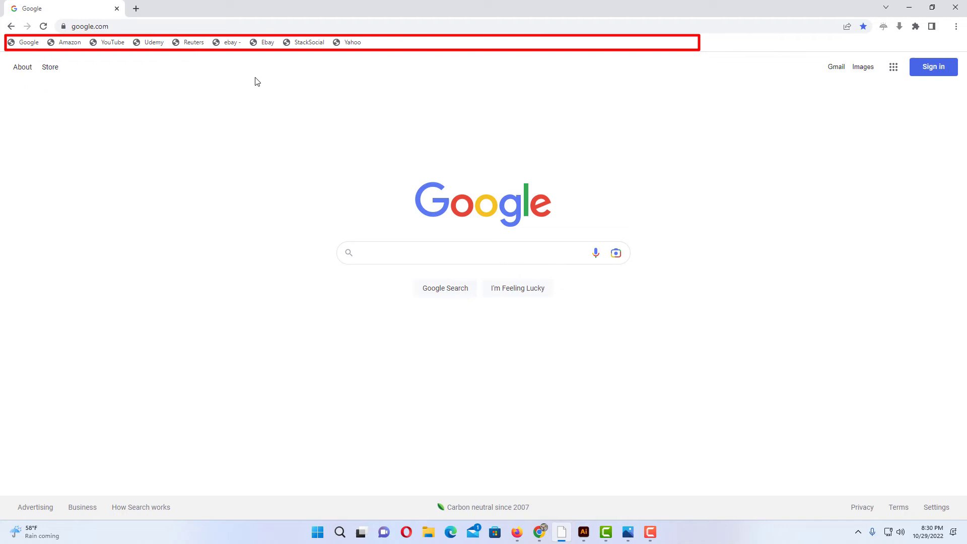
mouse_move(230, 69)
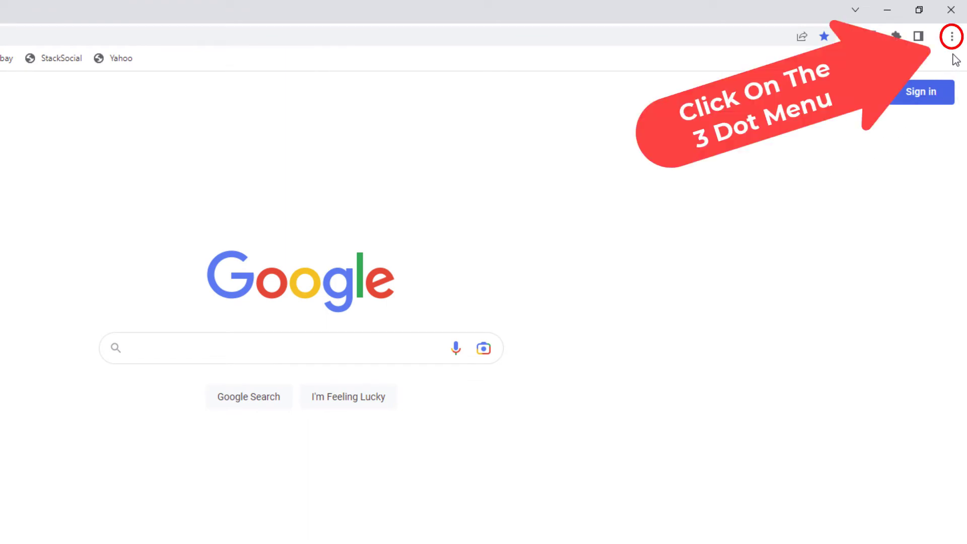
Untick Show bookmarks bar so the Google homepage shows no saved site shortcuts.
click(951, 37)
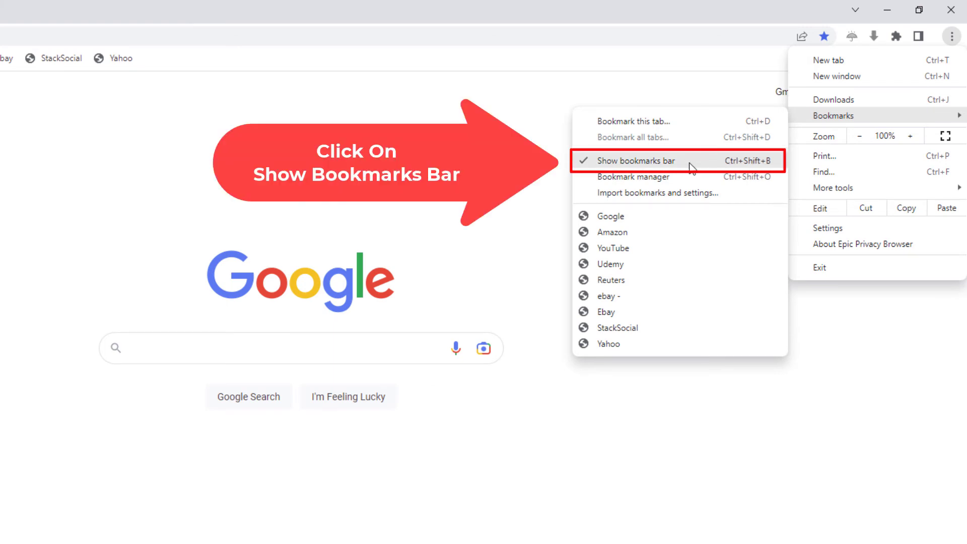
click(636, 160)
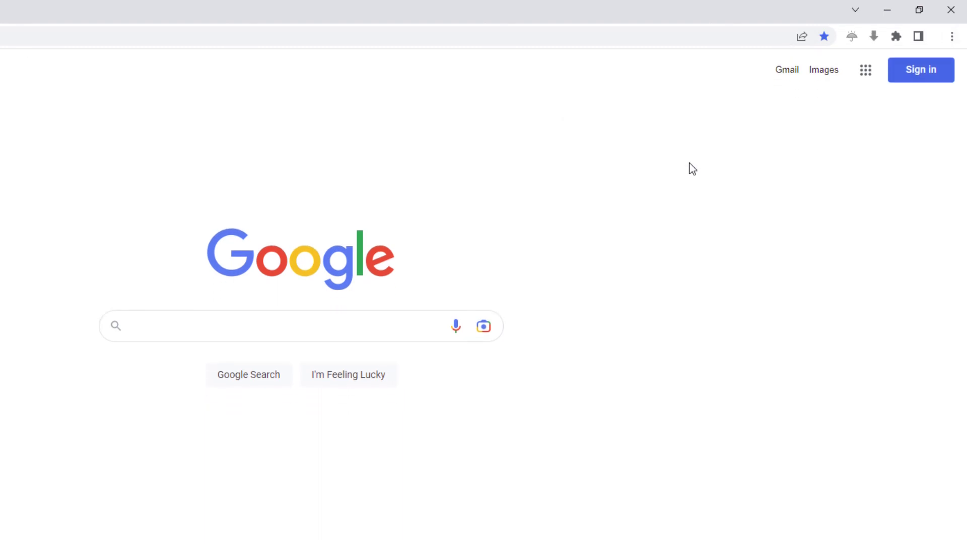